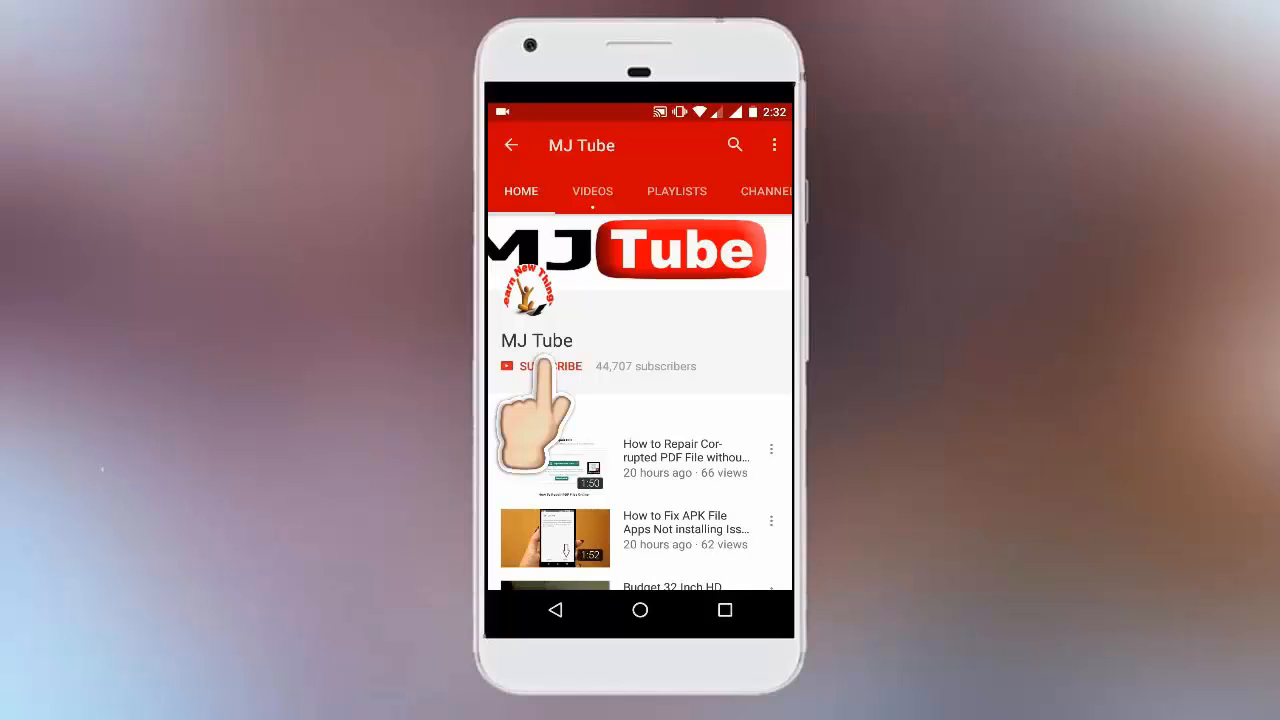
- Select the entire ten-name bulleted list from Google through Ubuntu
left_click(540, 366)
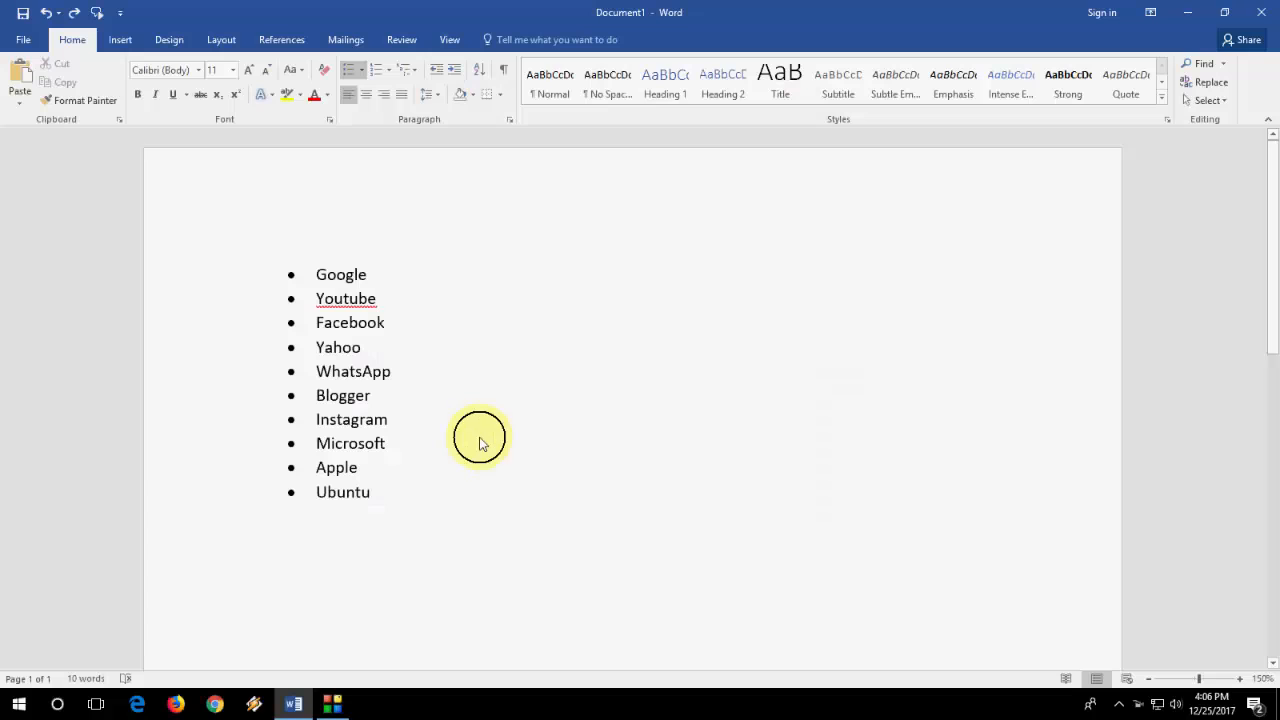
left_click(376, 298)
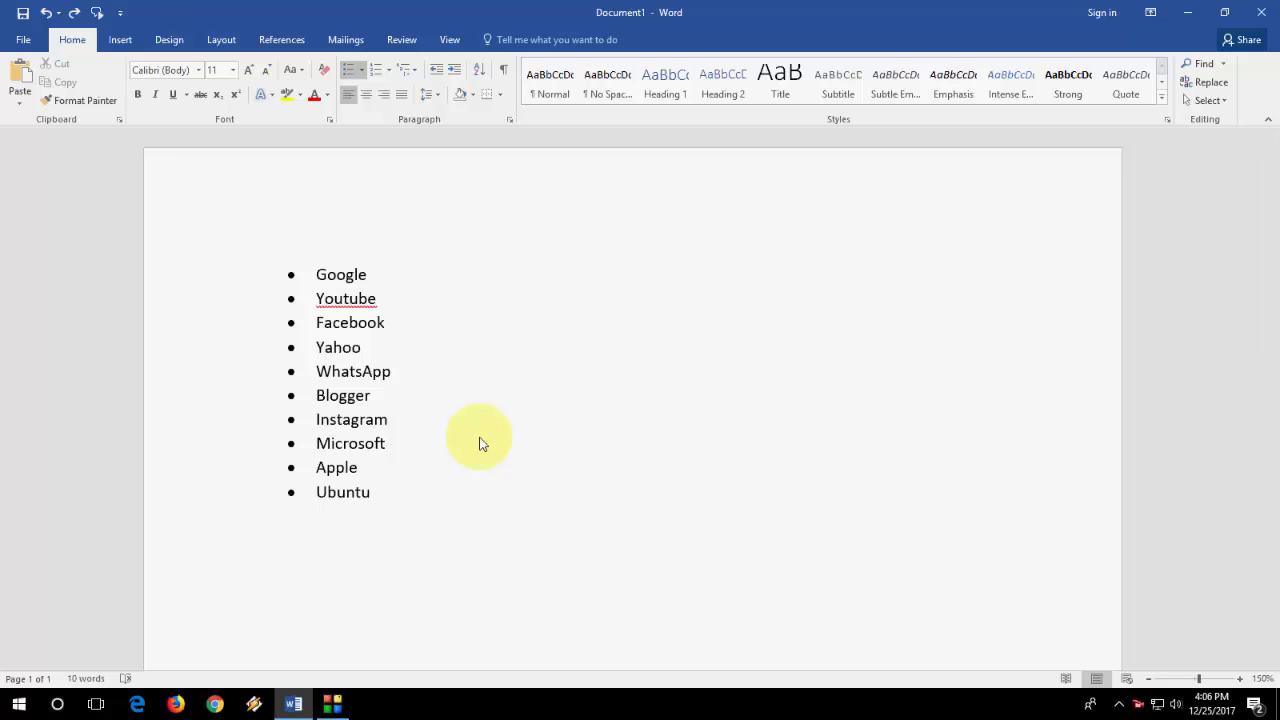
left_click(376, 298)
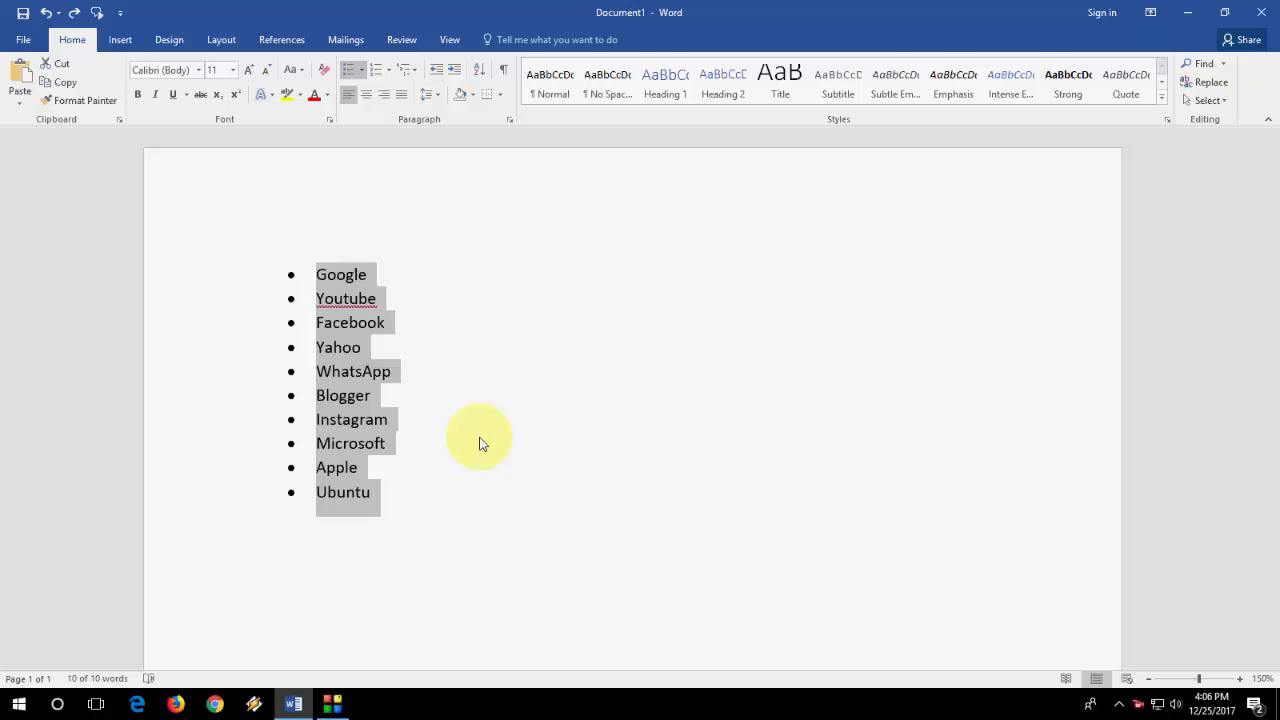
- Delete the break after Google so Youtube joins it on the first bullet line
left_click(344, 298)
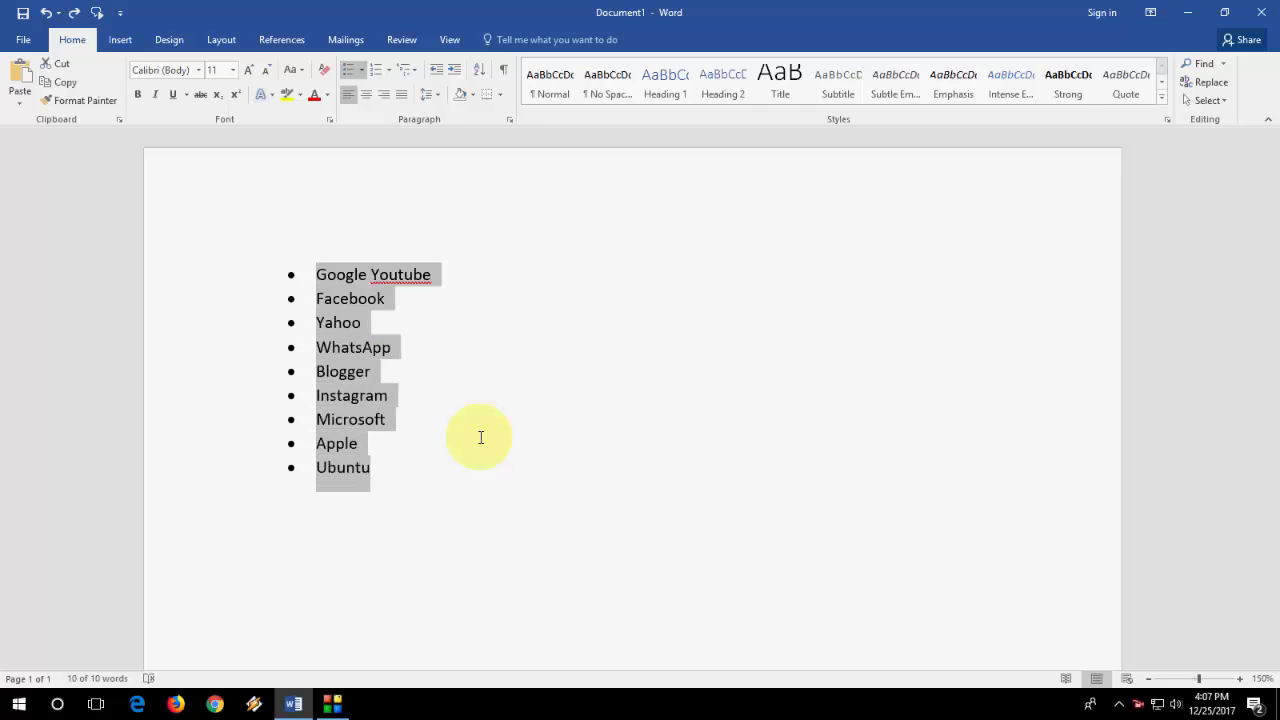
mouse_move(704, 378)
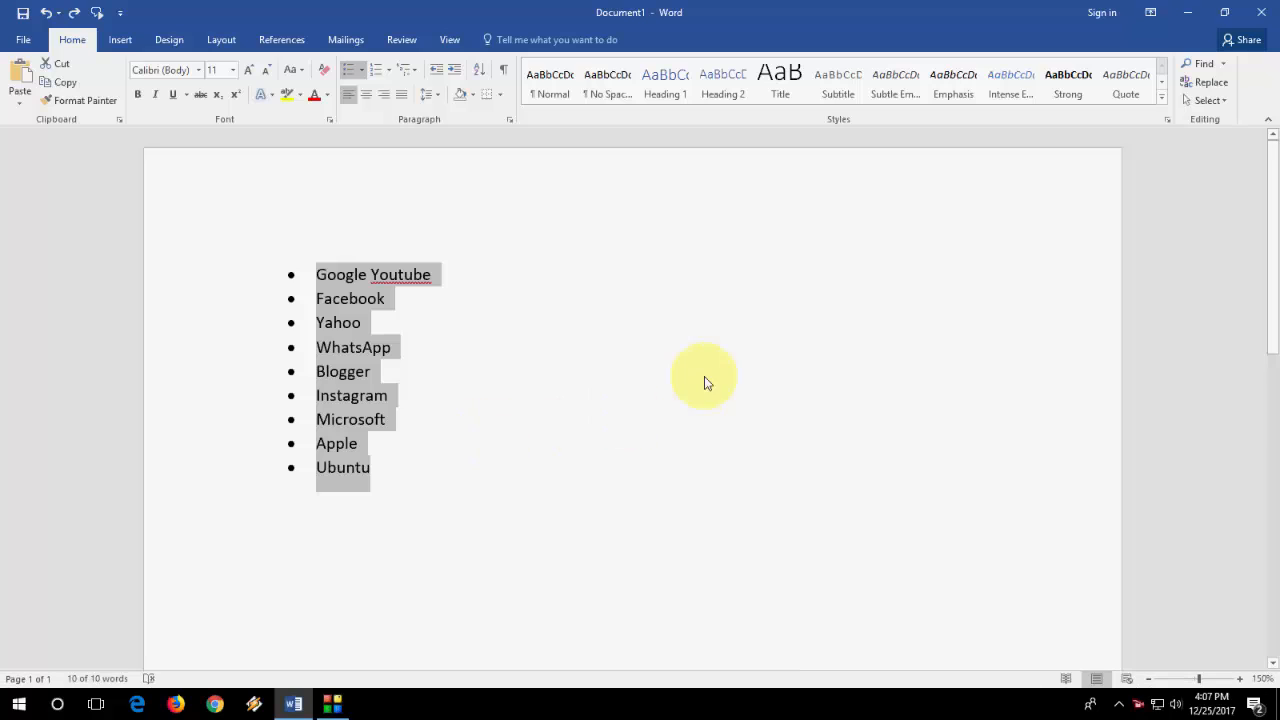
mouse_move(686, 398)
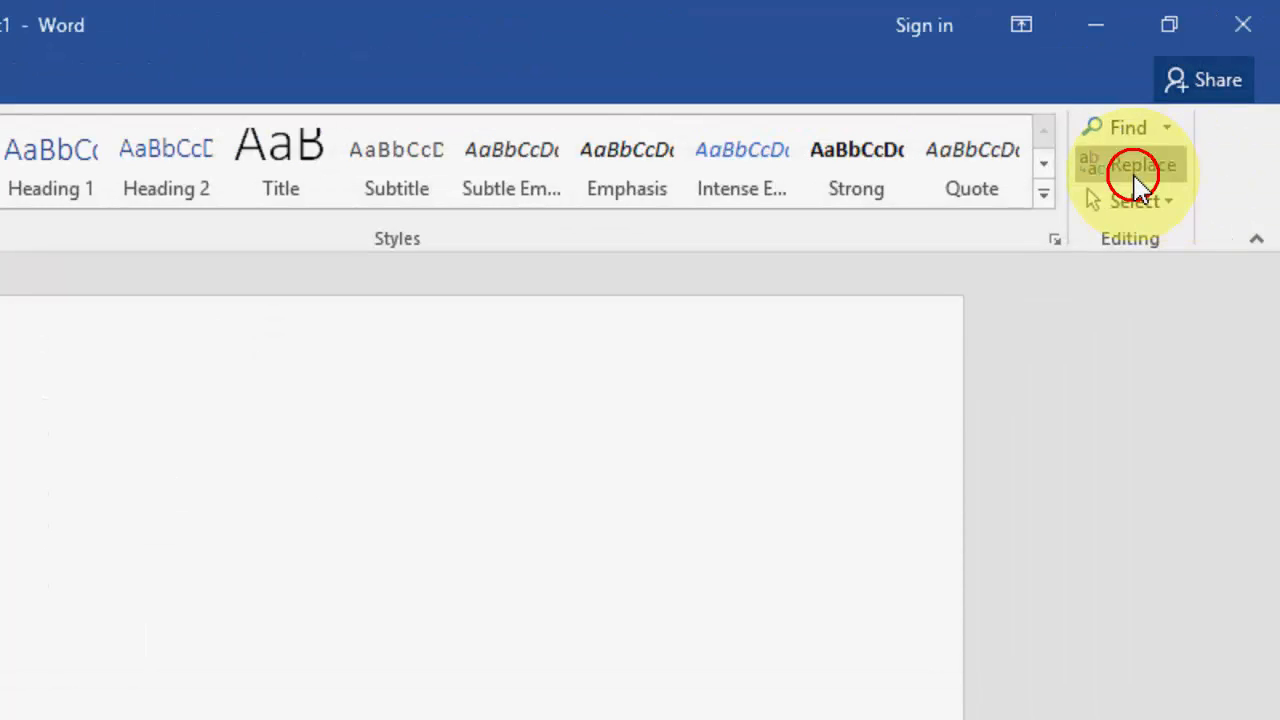
- Replace every ^p paragraph break in the selection with nothing, skipping the rest of the document
left_click(1130, 164)
type("^p")
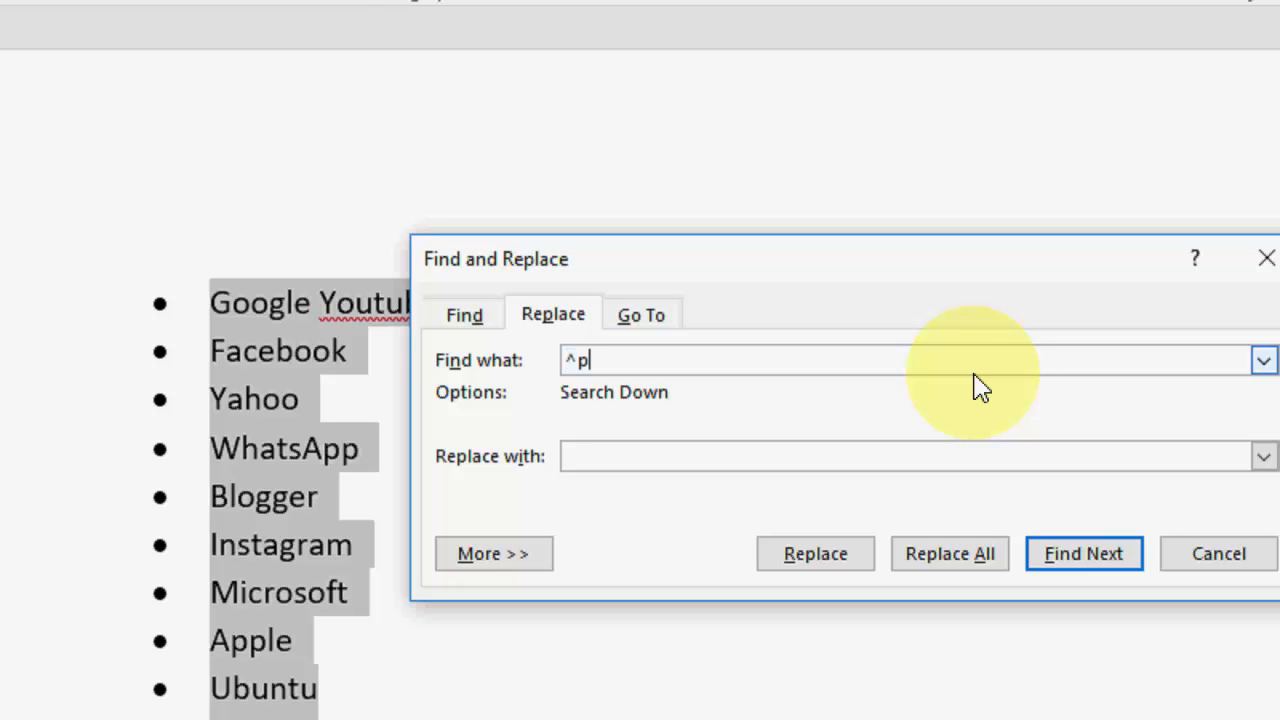
mouse_move(784, 420)
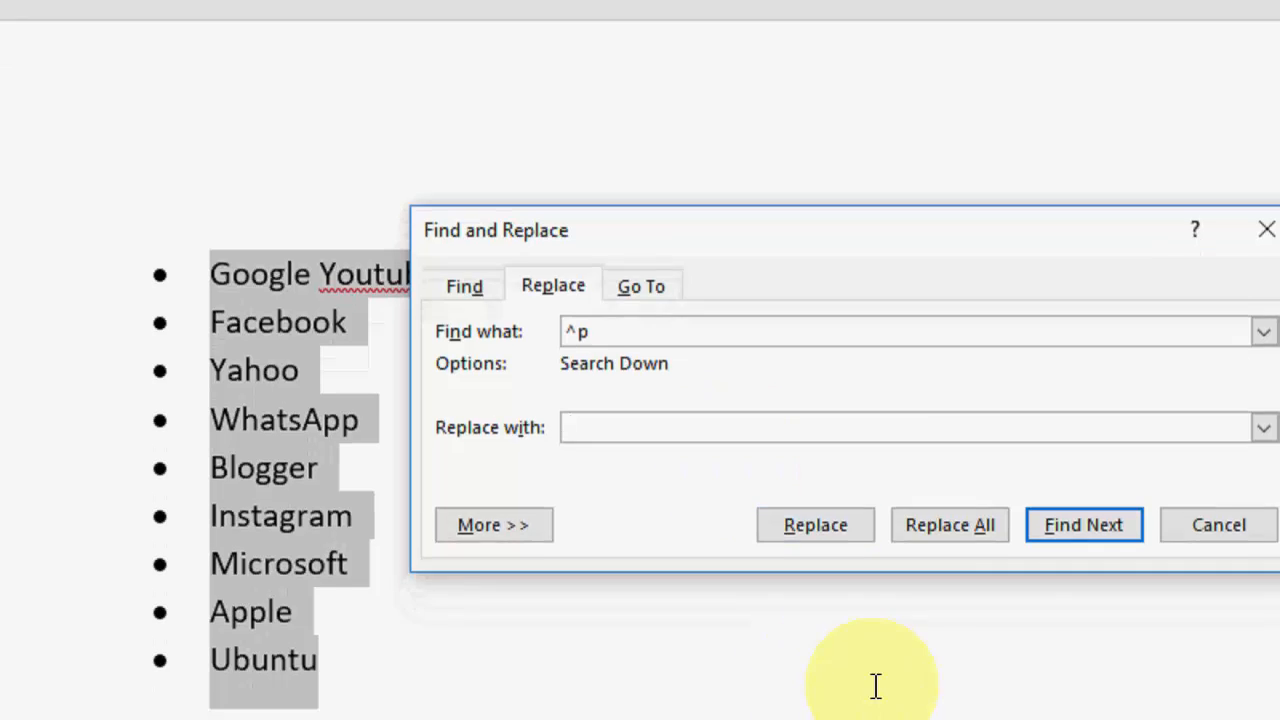
left_click(948, 524)
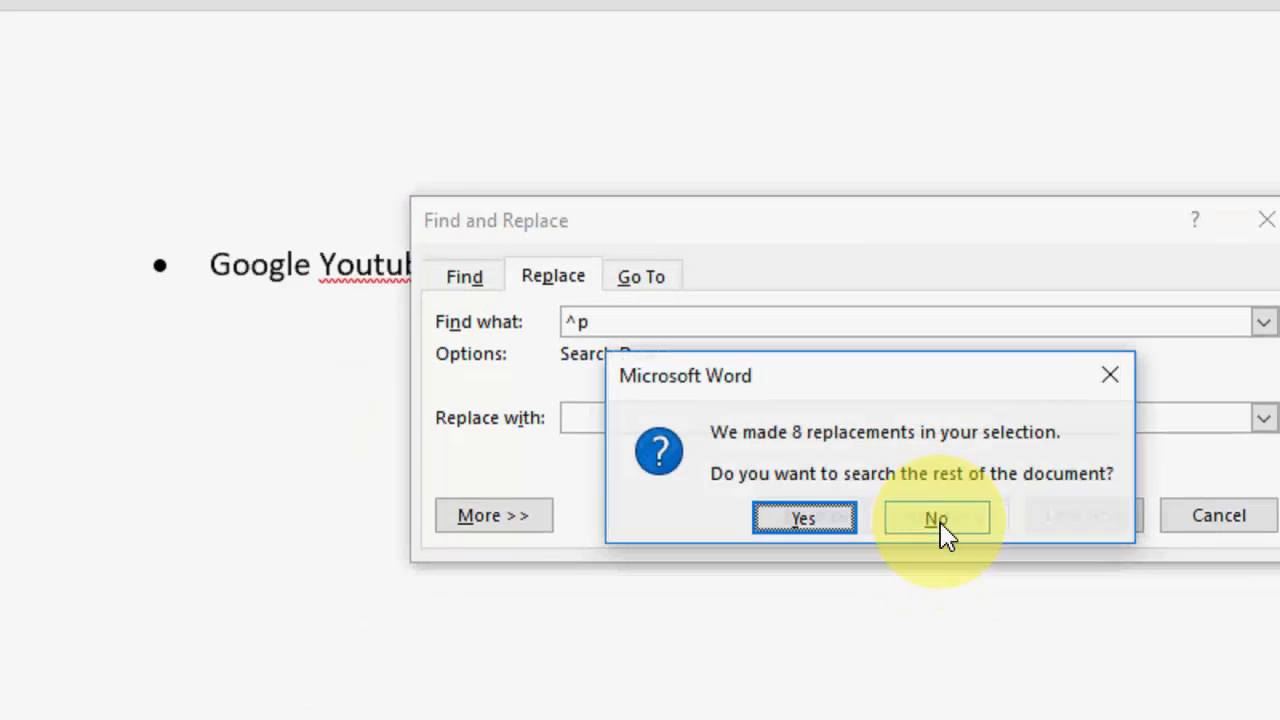
left_click(936, 518)
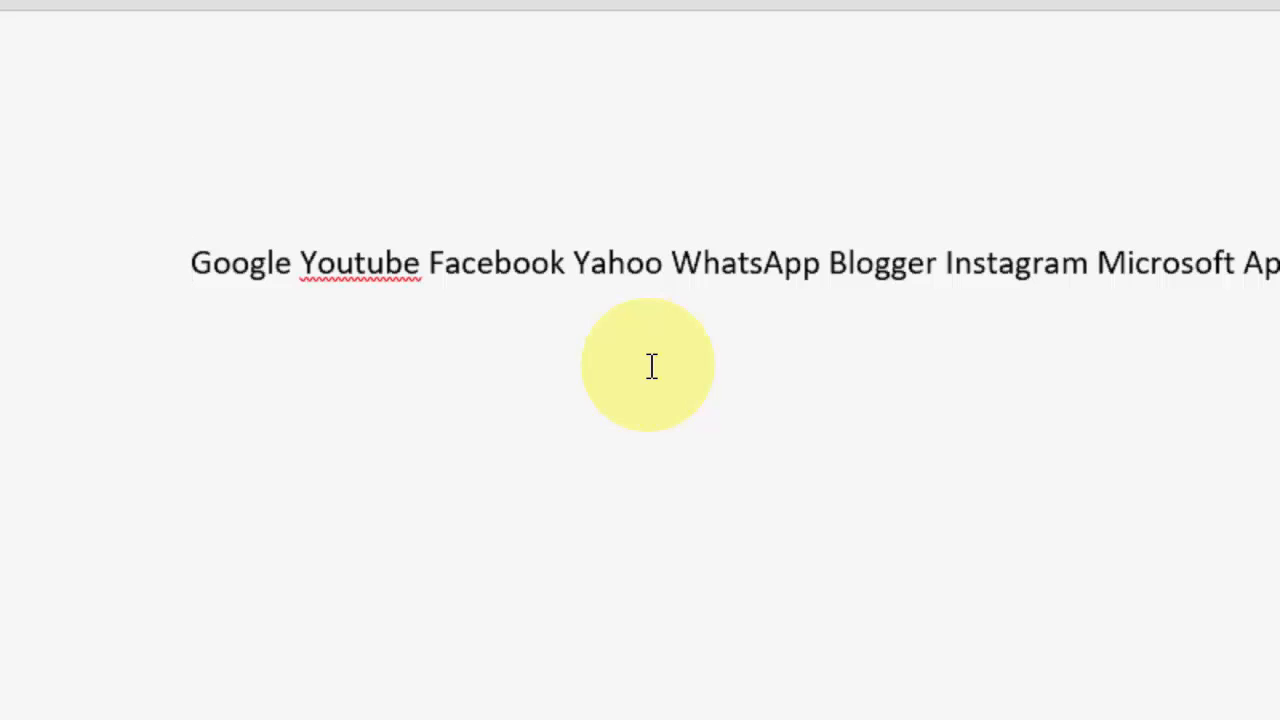
- Undo the merge, then replace the paragraph breaks with commas instead
left_click(192, 262)
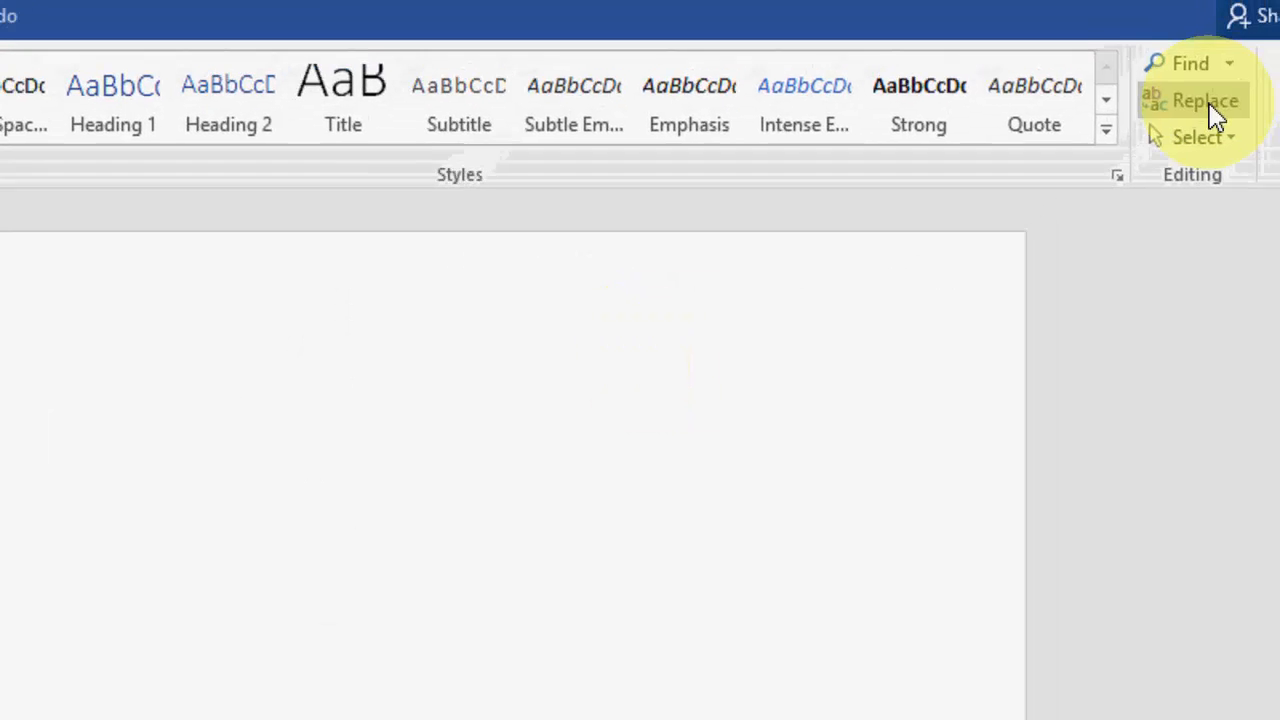
left_click(1204, 100)
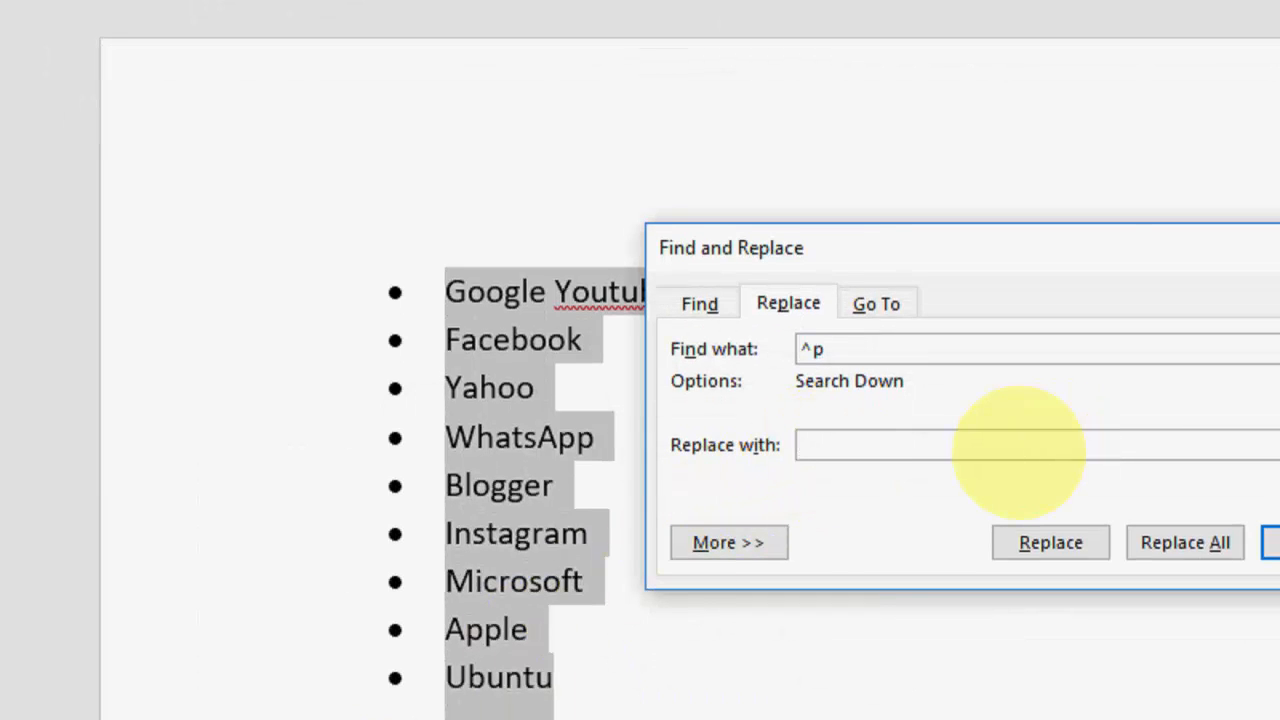
type(",")
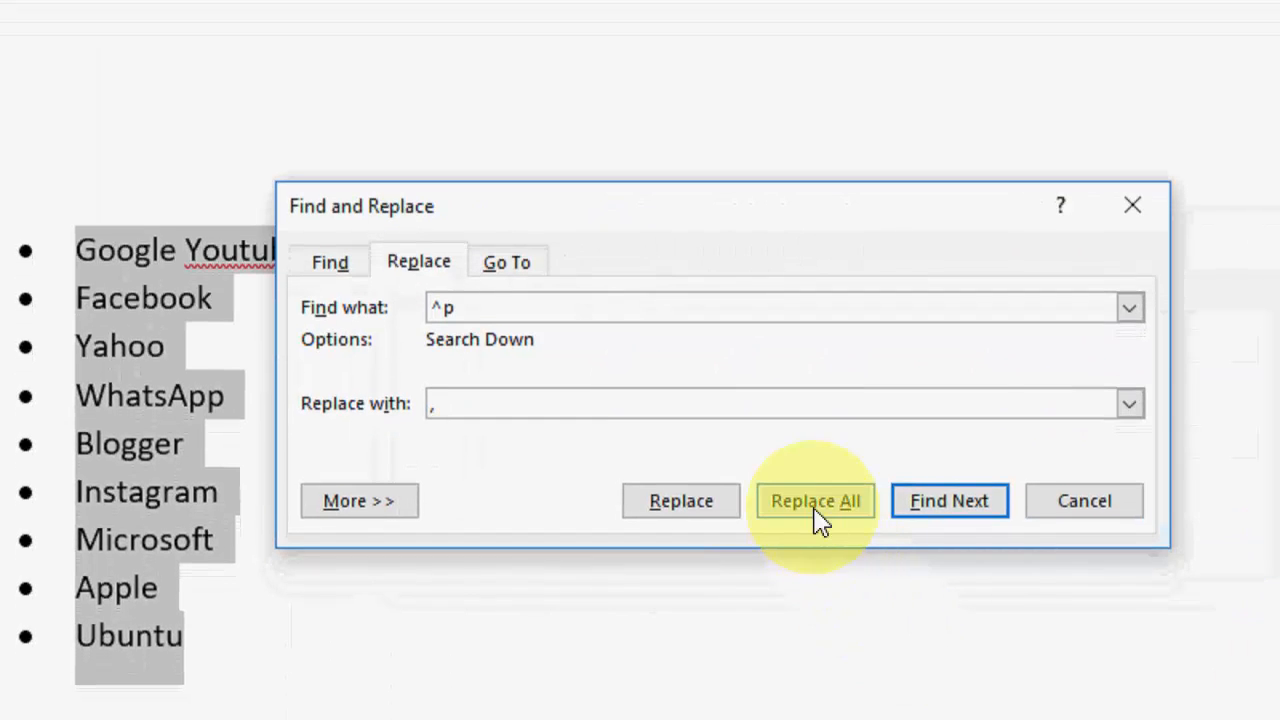
left_click(816, 500)
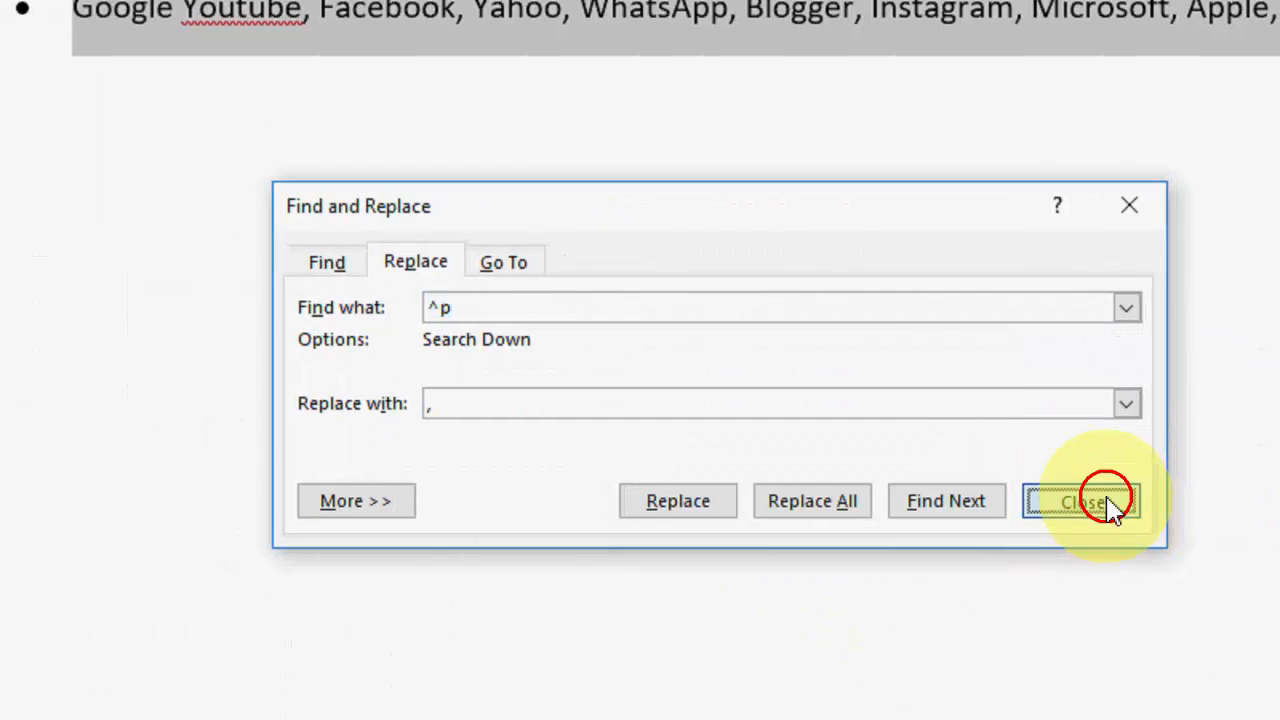
left_click(1082, 500)
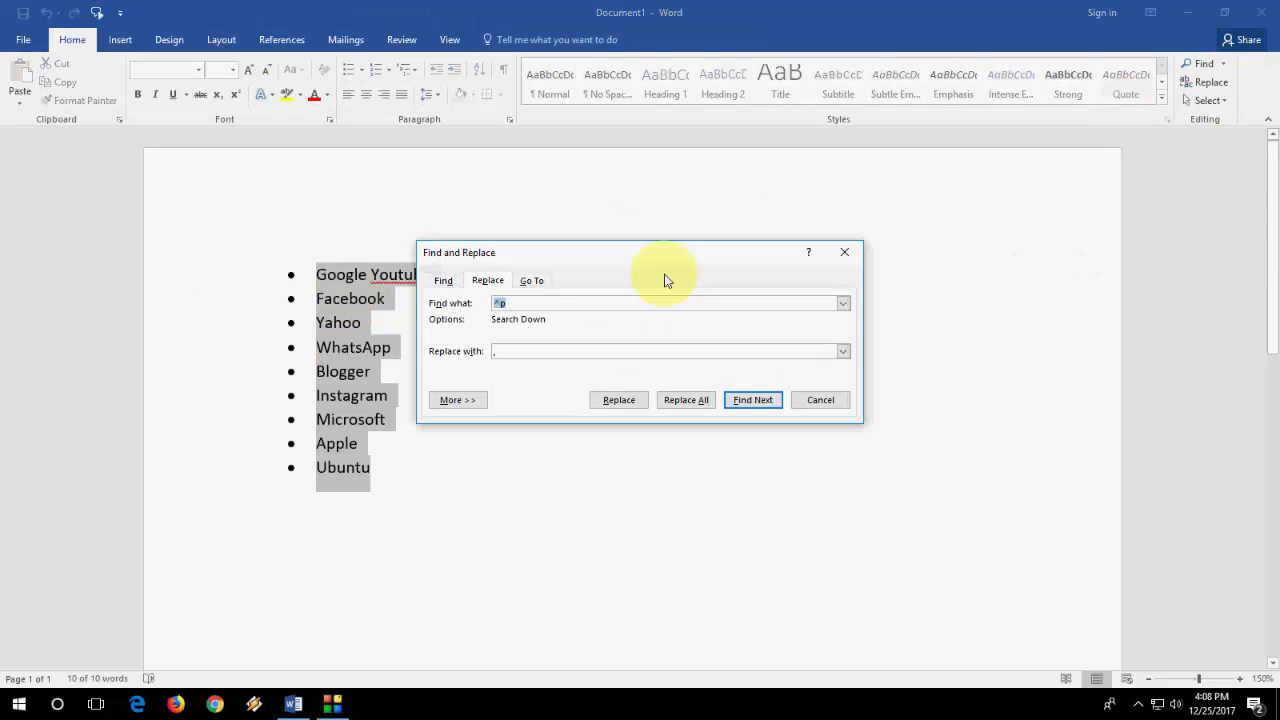
- Replace the paragraph breaks with hyphens and remove the bullet from the merged line
left_click(664, 352)
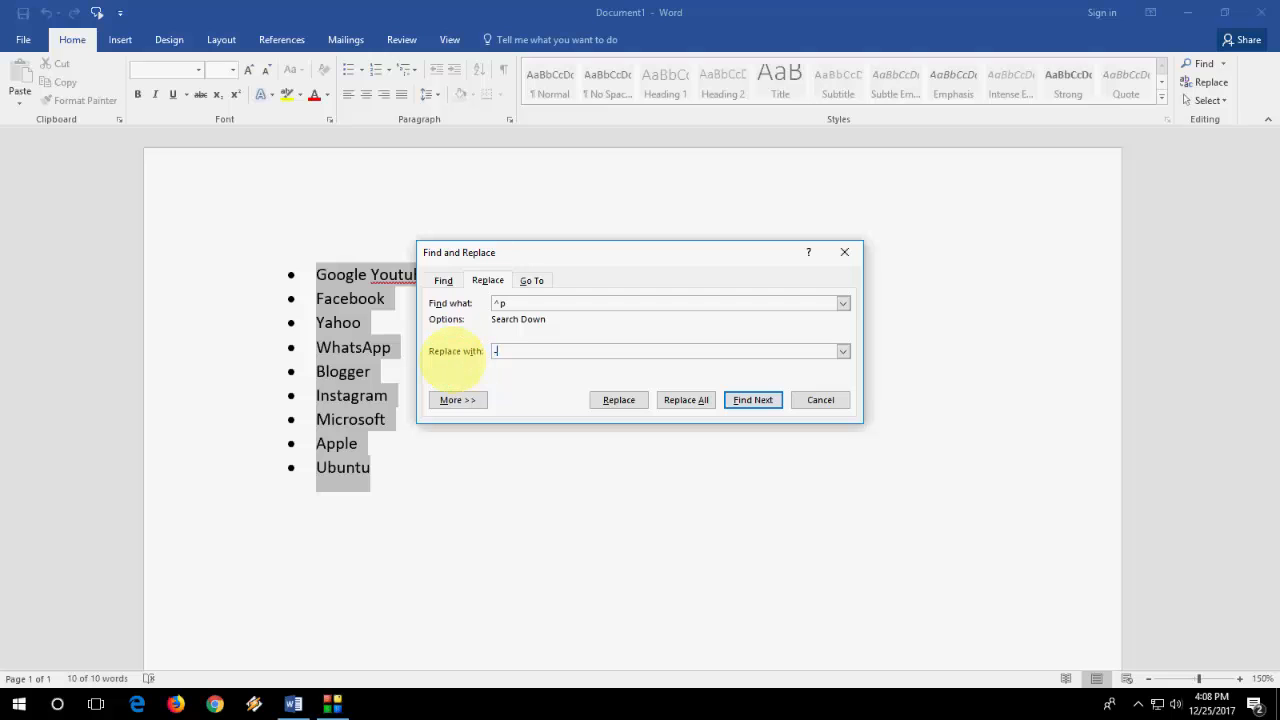
left_click(684, 400)
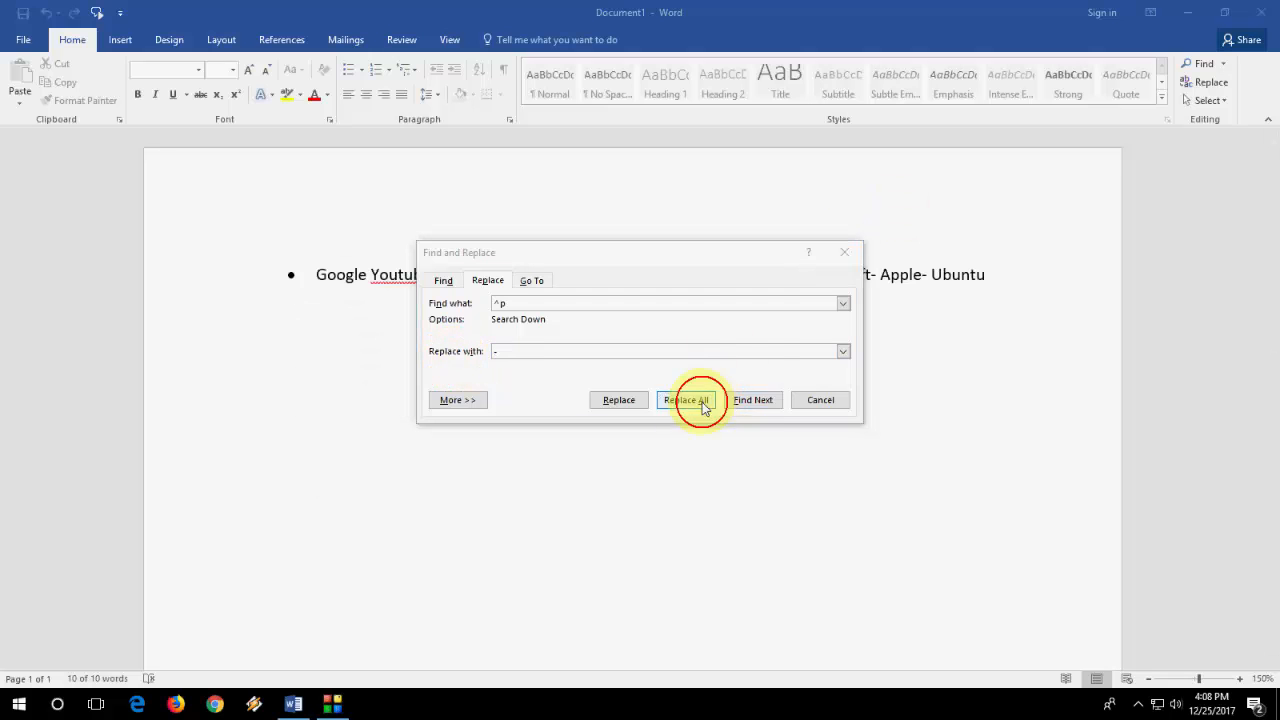
left_click(688, 400)
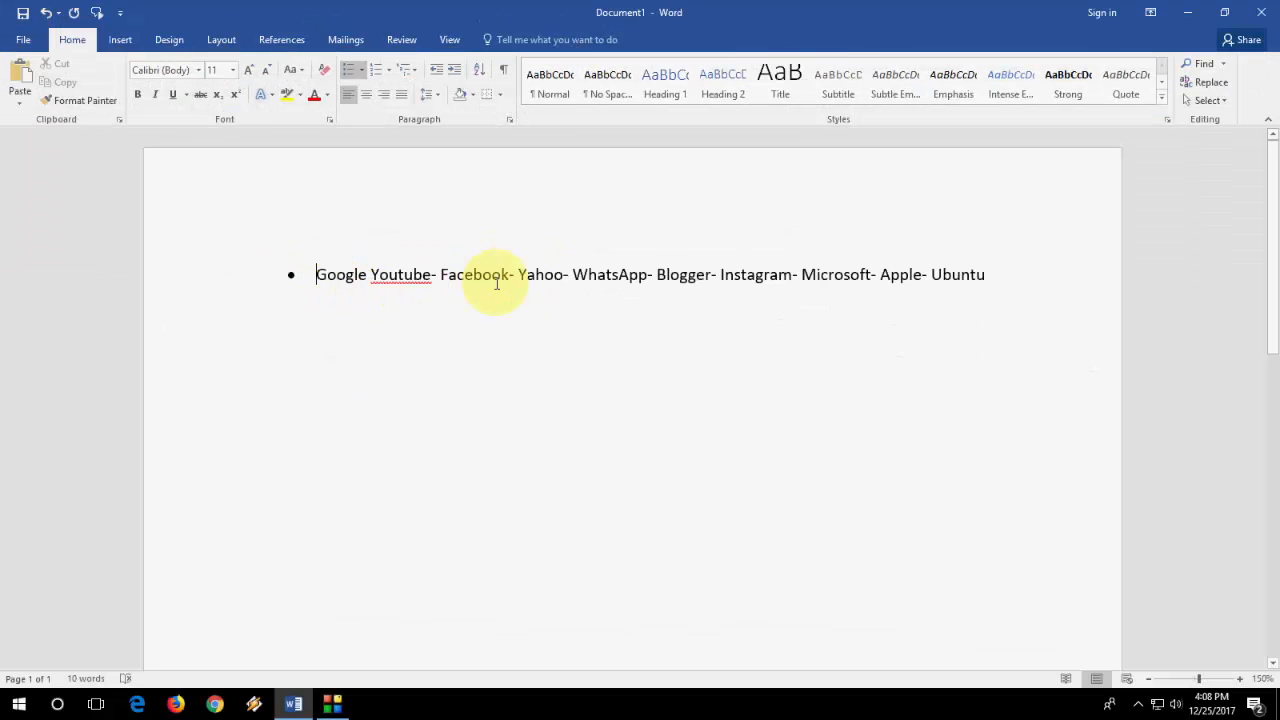
left_click(352, 68)
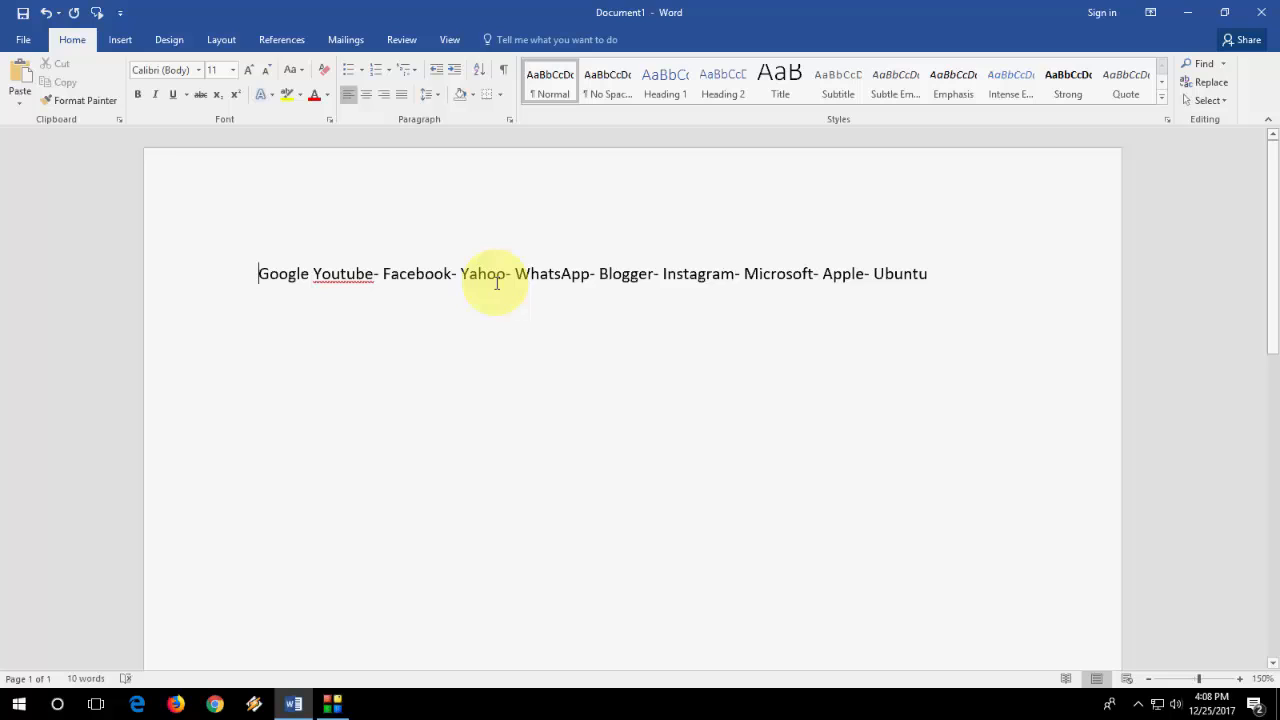